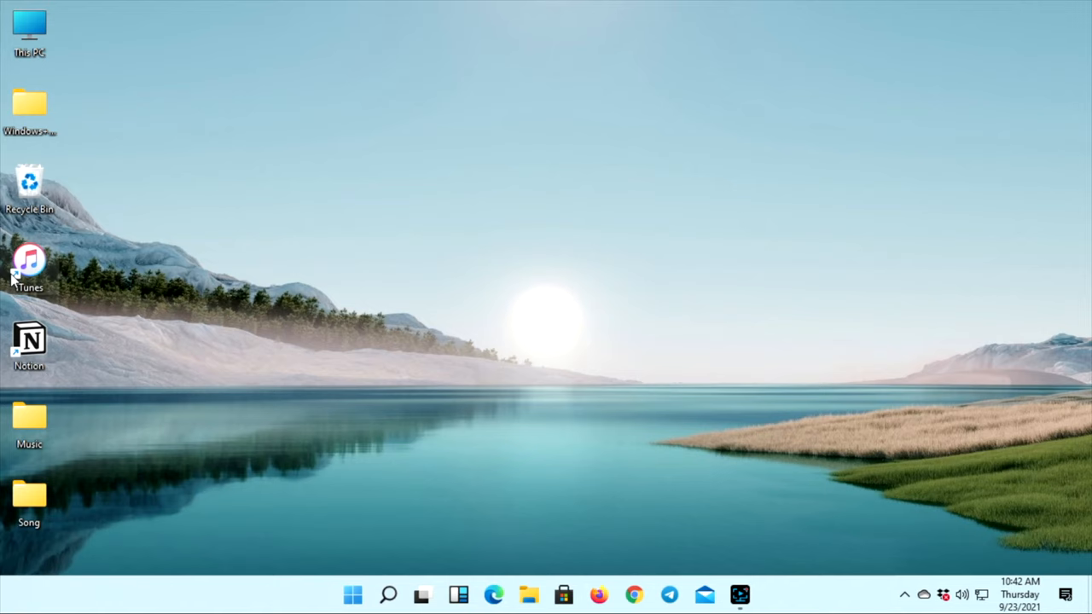
Step: Launch iTunes and view the iPod nano's on-device Music list, currently empty
double_click(29, 261)
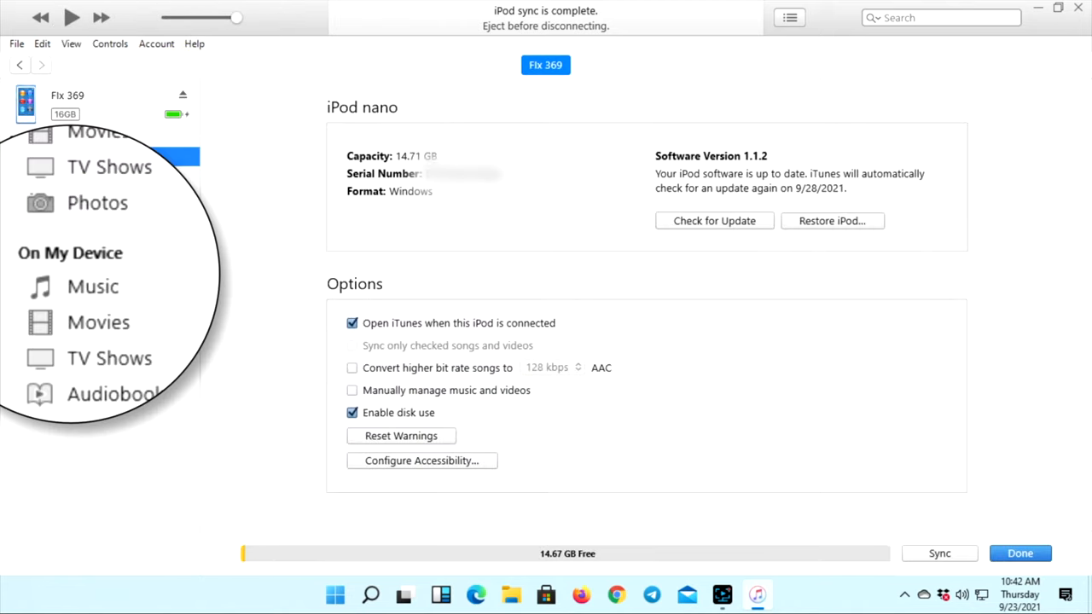
click(93, 287)
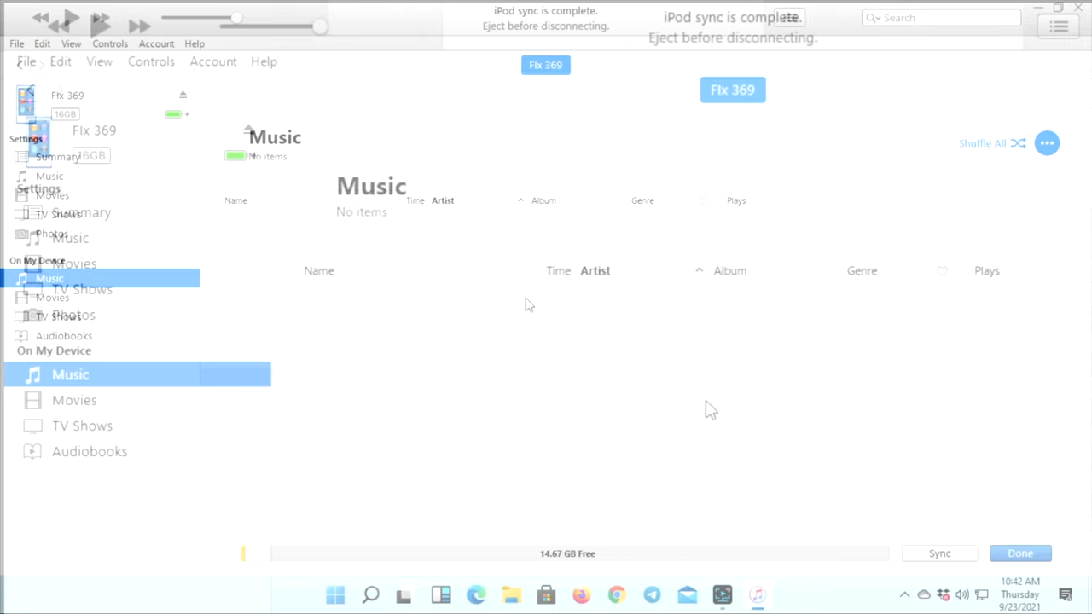
Step: Set the iPod's music sync to the entire music library of 13 songs
click(70, 238)
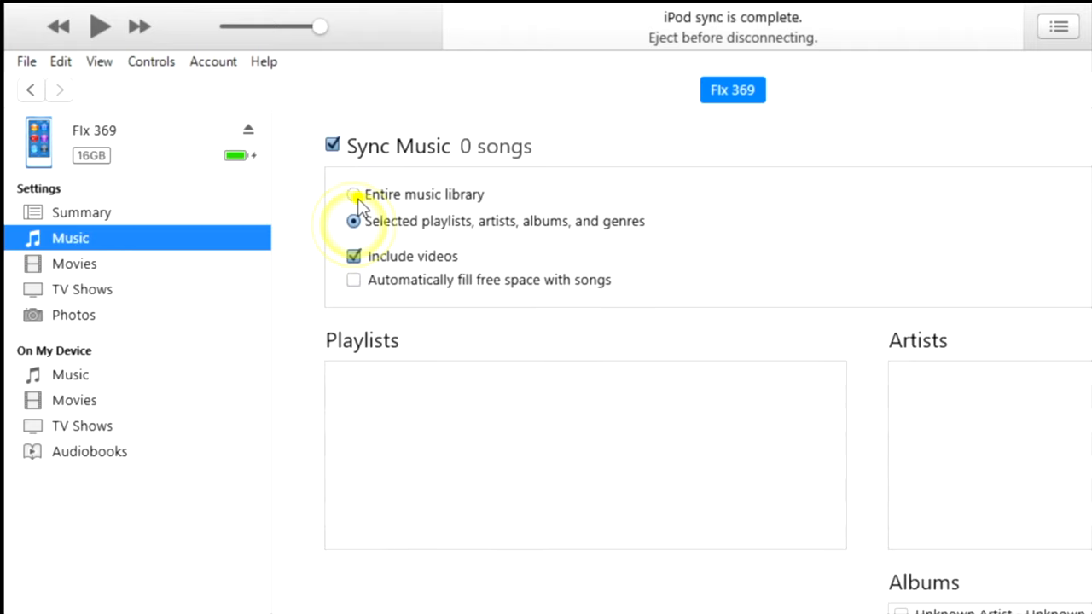
click(353, 194)
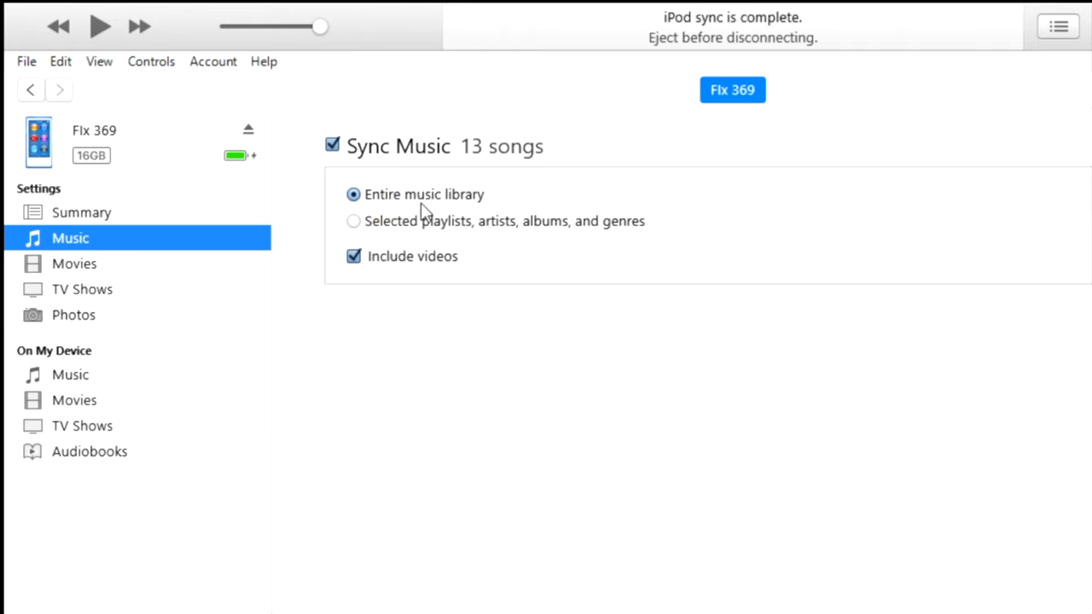
mouse_move(8, 68)
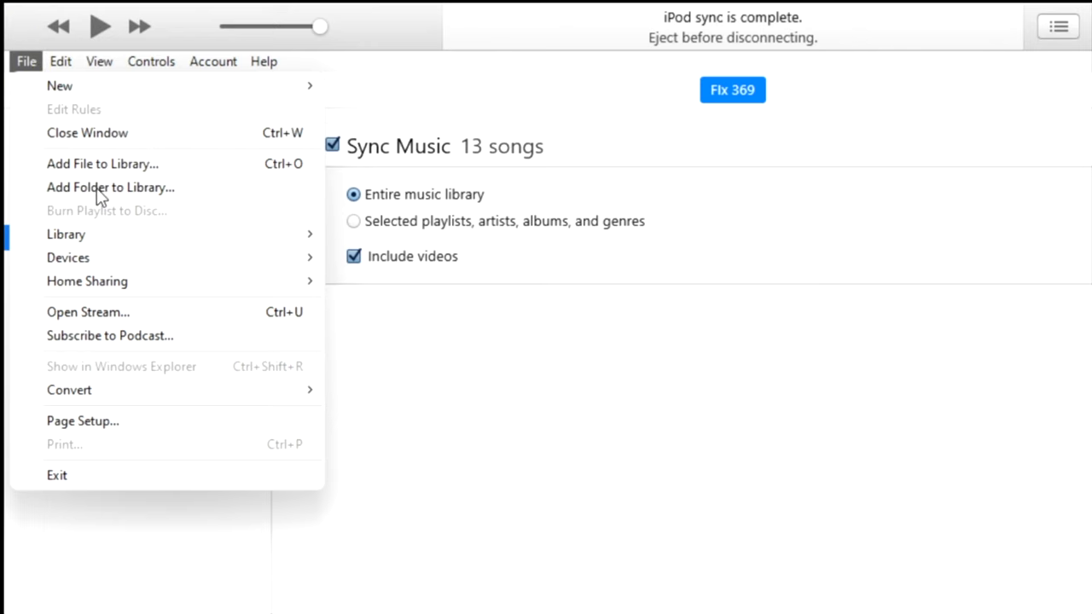
Step: Add the Song and Music desktop folders to the library and apply the iPod sync
click(110, 186)
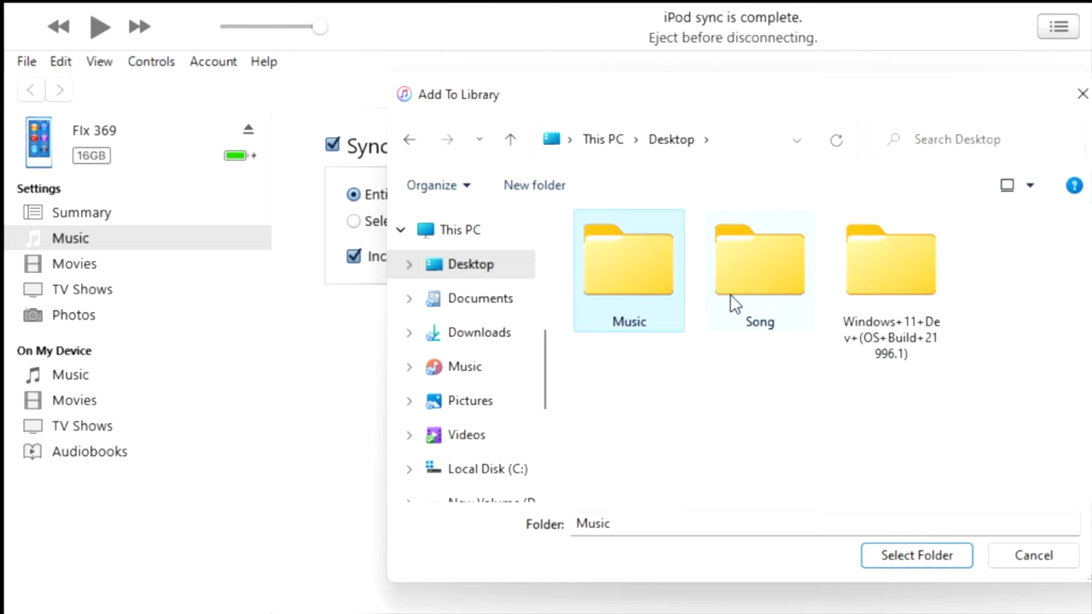
click(760, 256)
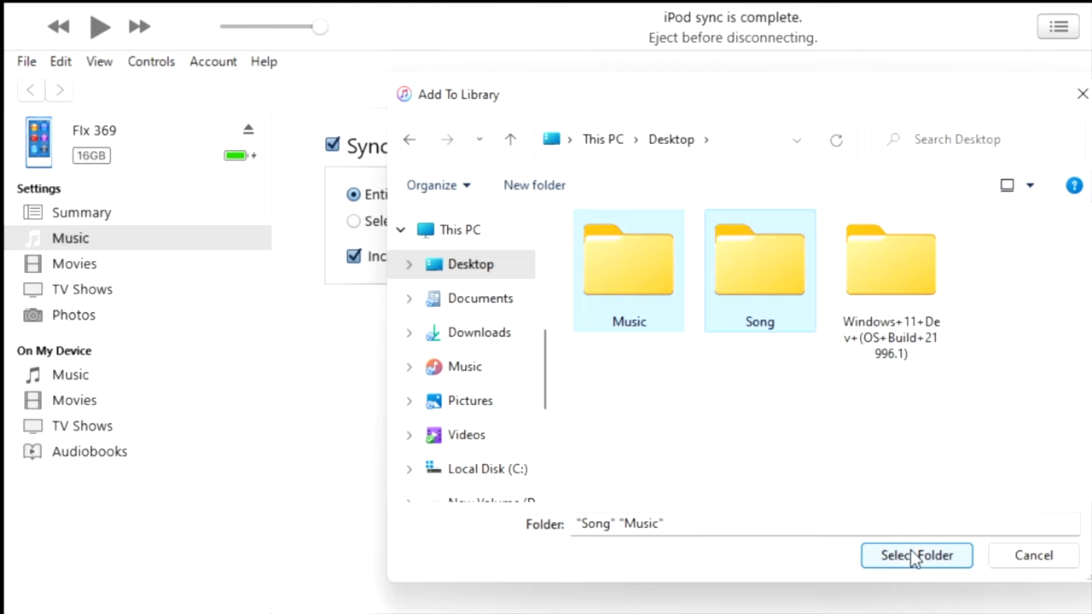
click(915, 556)
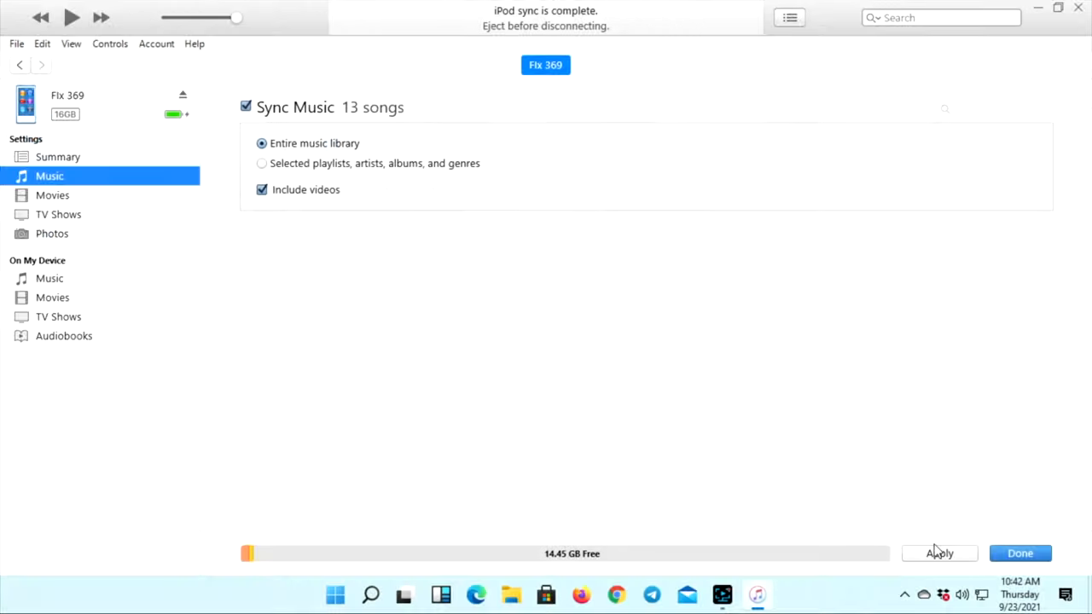
click(940, 553)
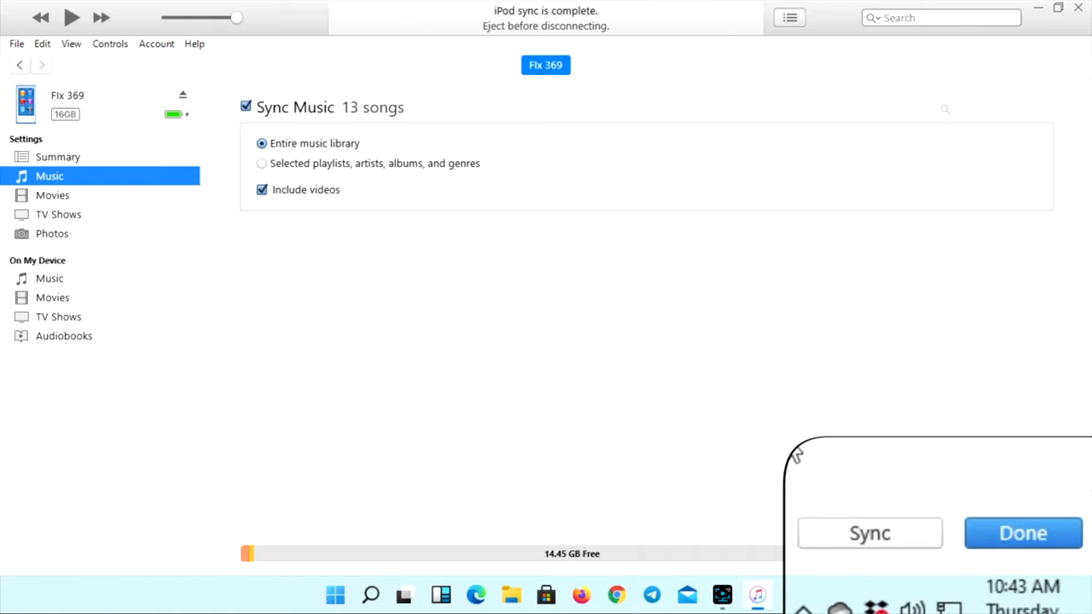
Step: Confirm the iPod holds 13 songs (1 hour 37 minutes) and go to its photo sync settings
click(1023, 533)
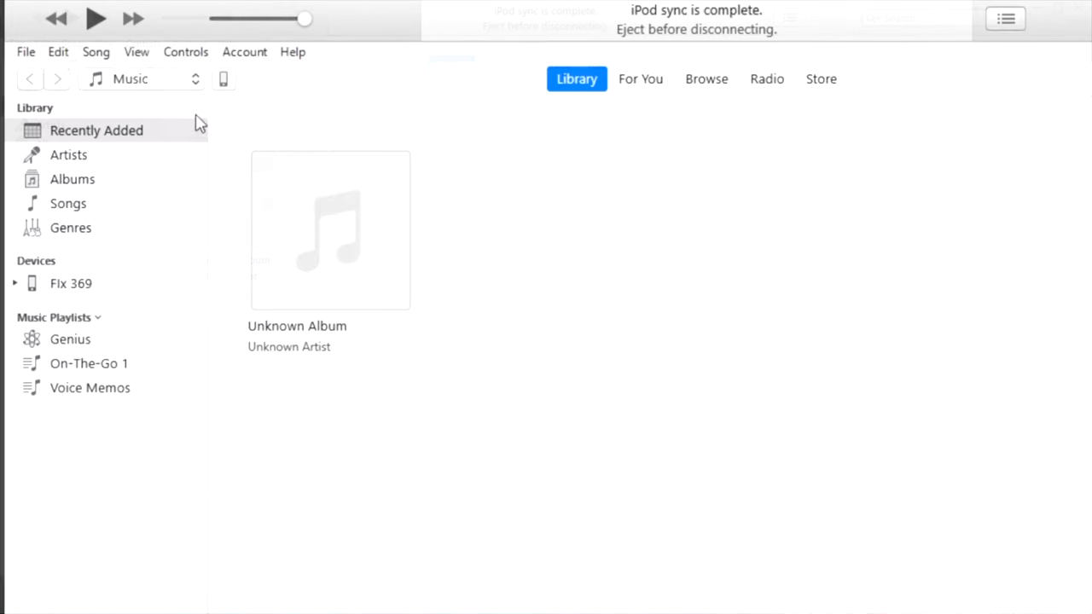
click(70, 283)
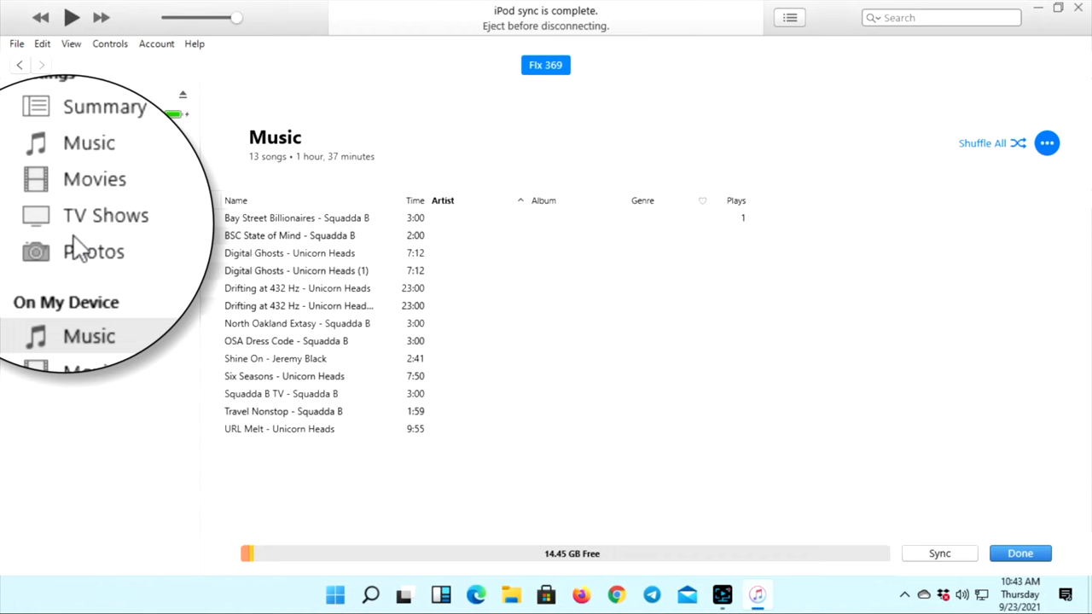
click(93, 251)
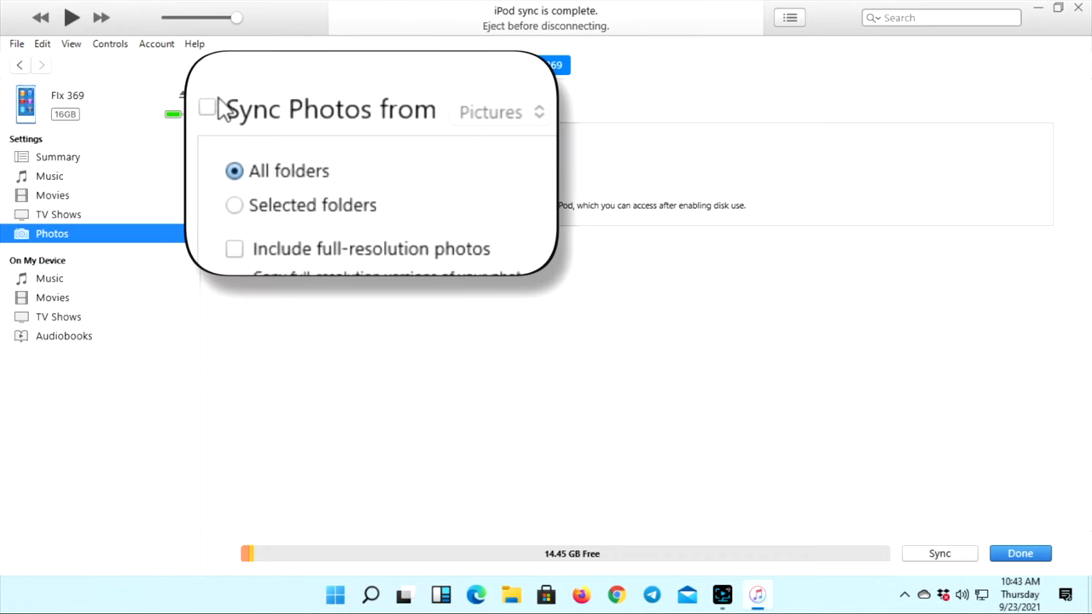
Step: Turn on photo syncing for the iPod, sourced from Pictures with 6 photos
click(207, 108)
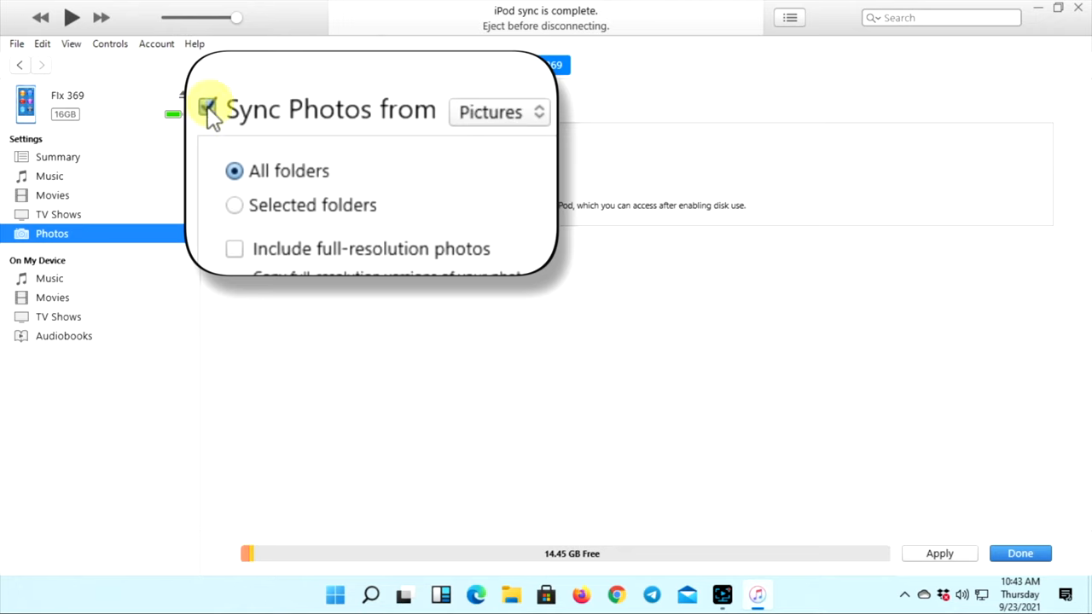
click(499, 112)
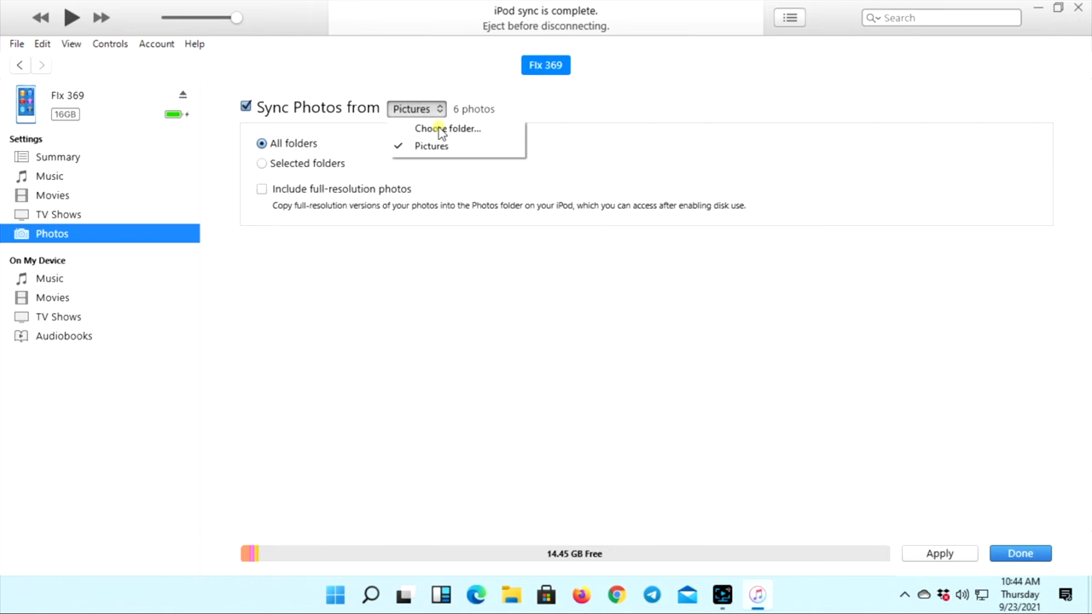
Step: Choose the photos folder on the Desktop as the iPod's photo source
click(448, 128)
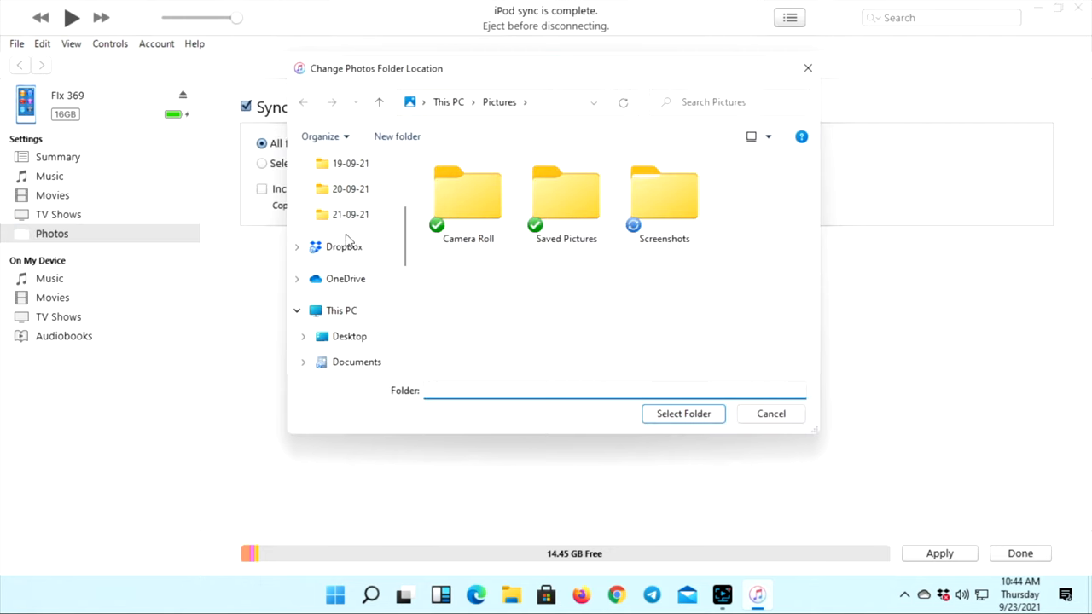
click(341, 336)
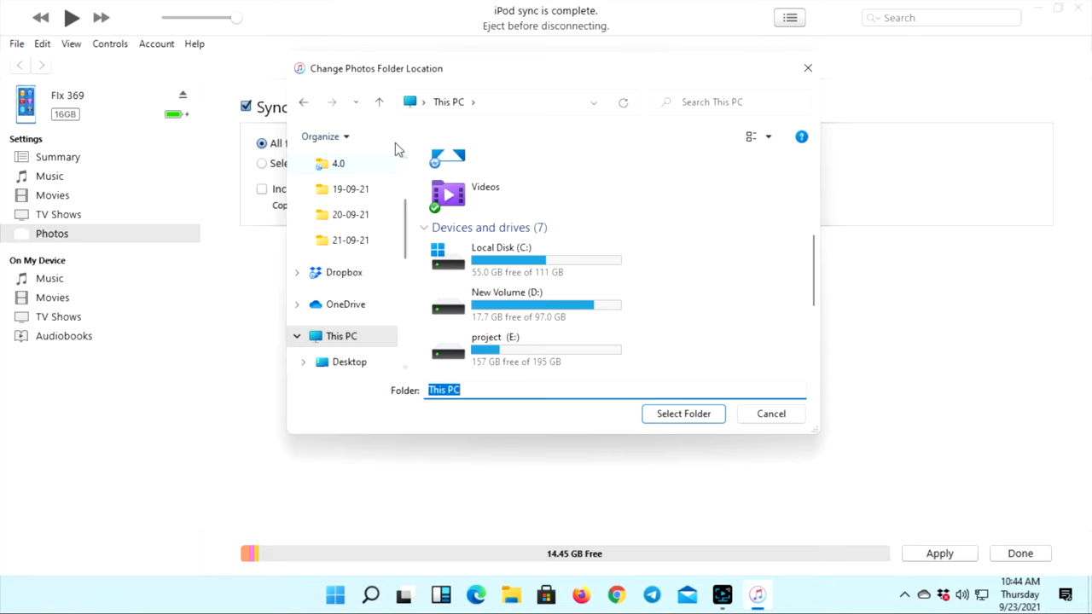
click(349, 362)
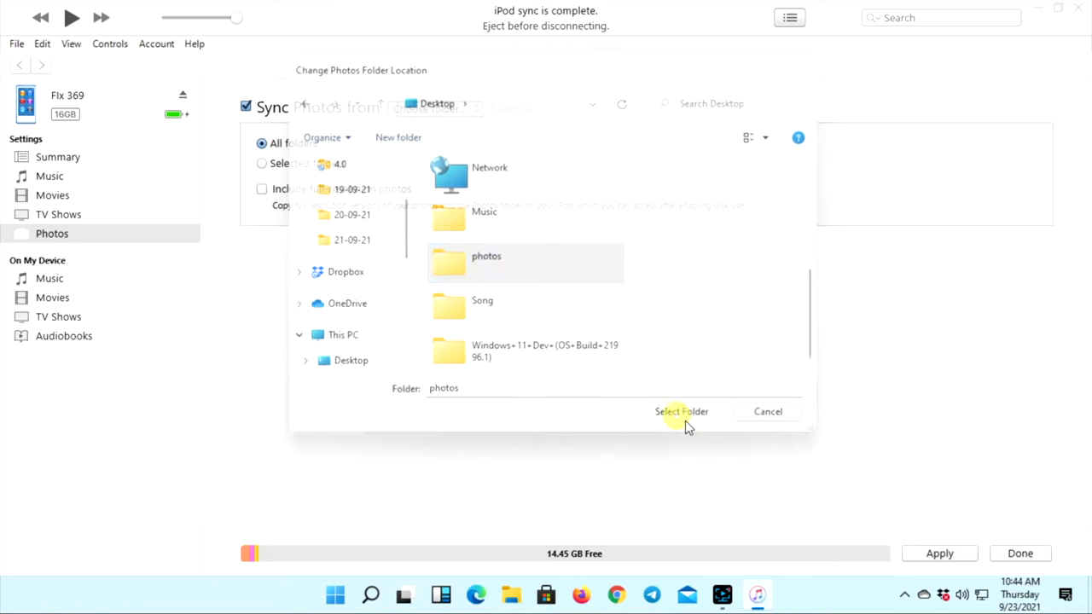
click(681, 411)
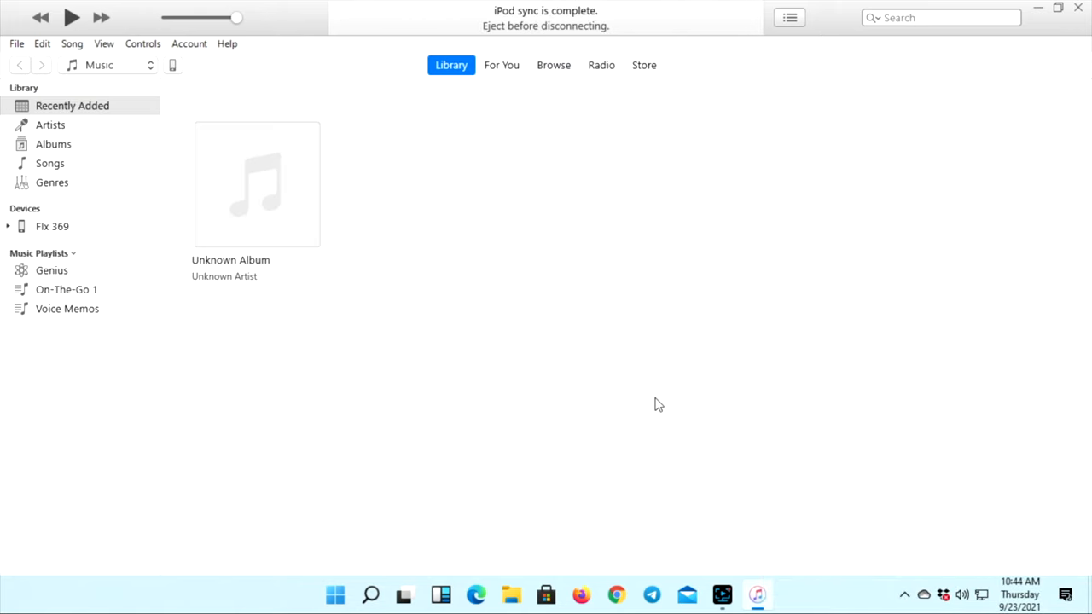
mouse_move(162, 144)
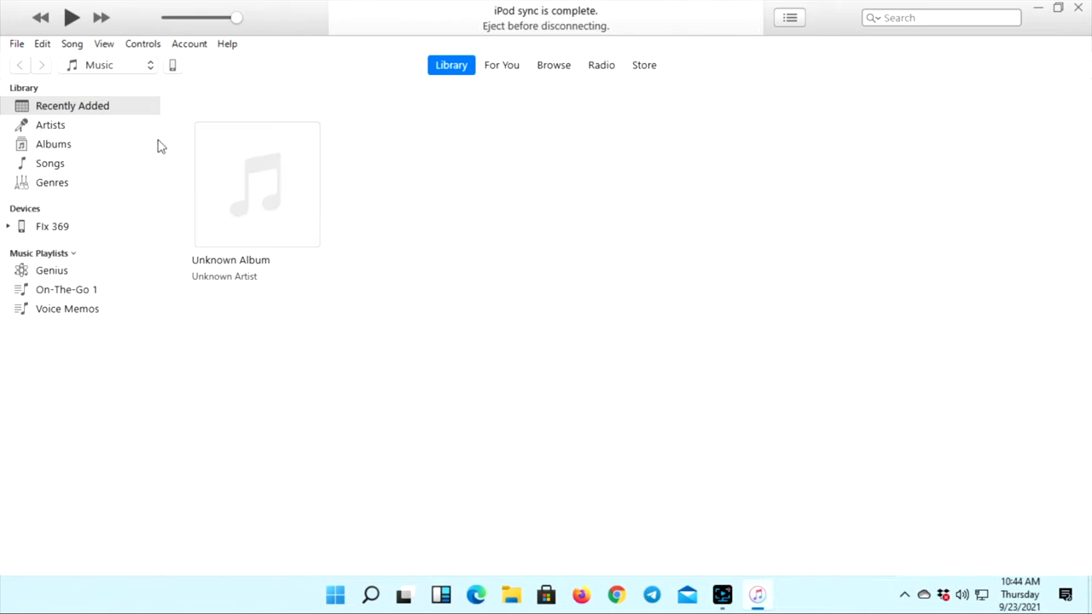
click(52, 226)
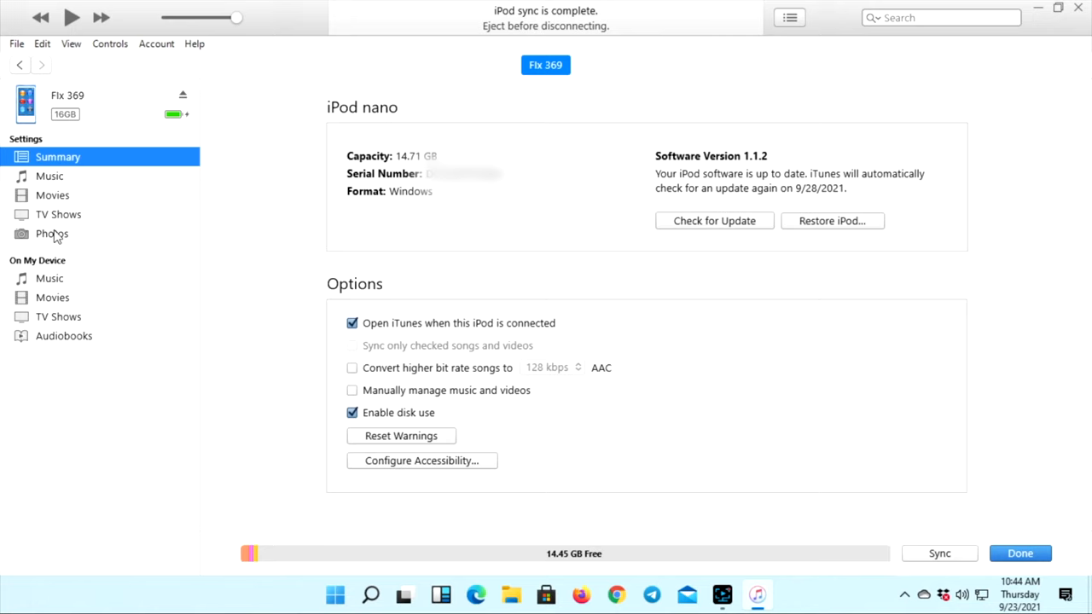
click(51, 233)
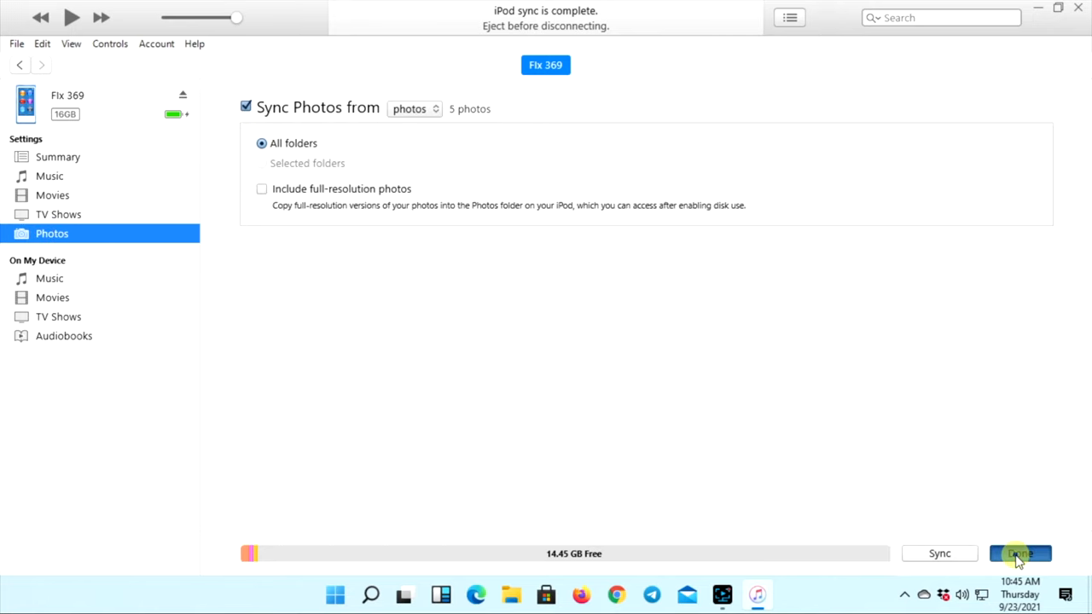
click(1020, 554)
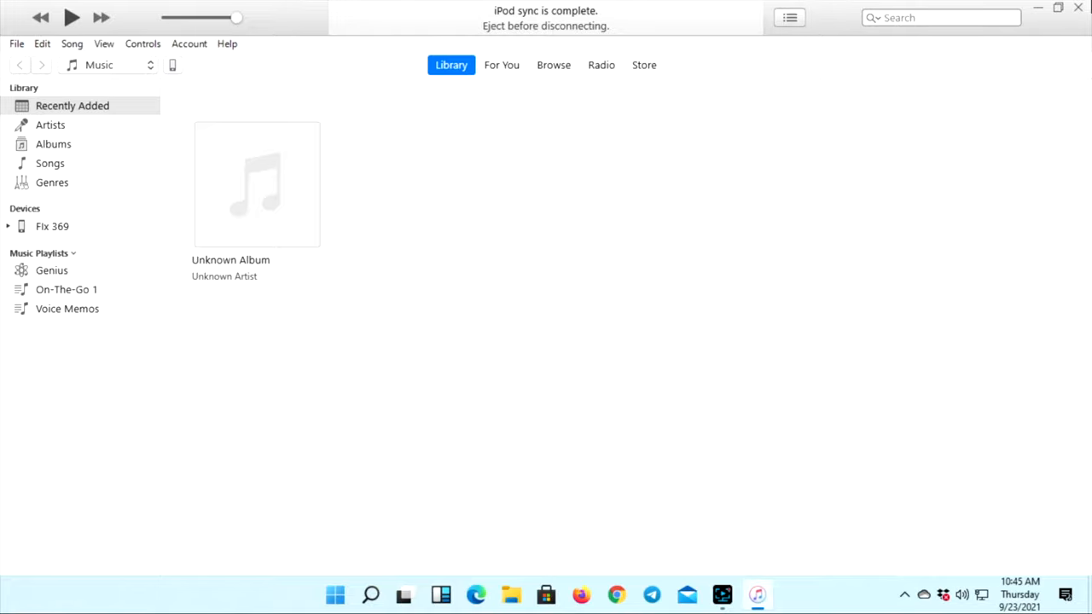
click(1058, 8)
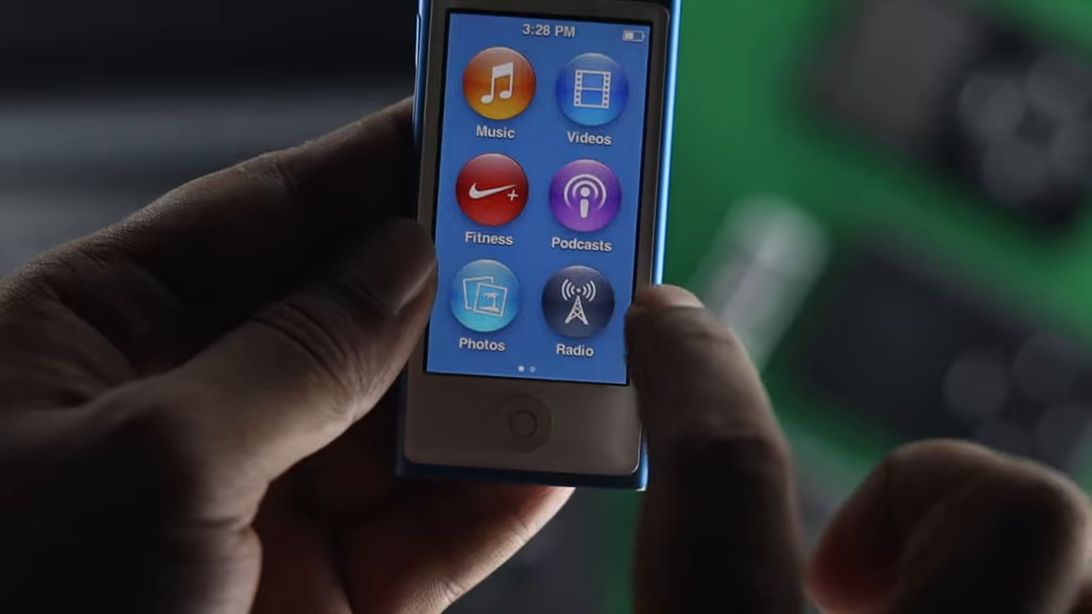
Step: View the 5 synced photos on the iPod nano and show the cooking photo full screen
click(481, 312)
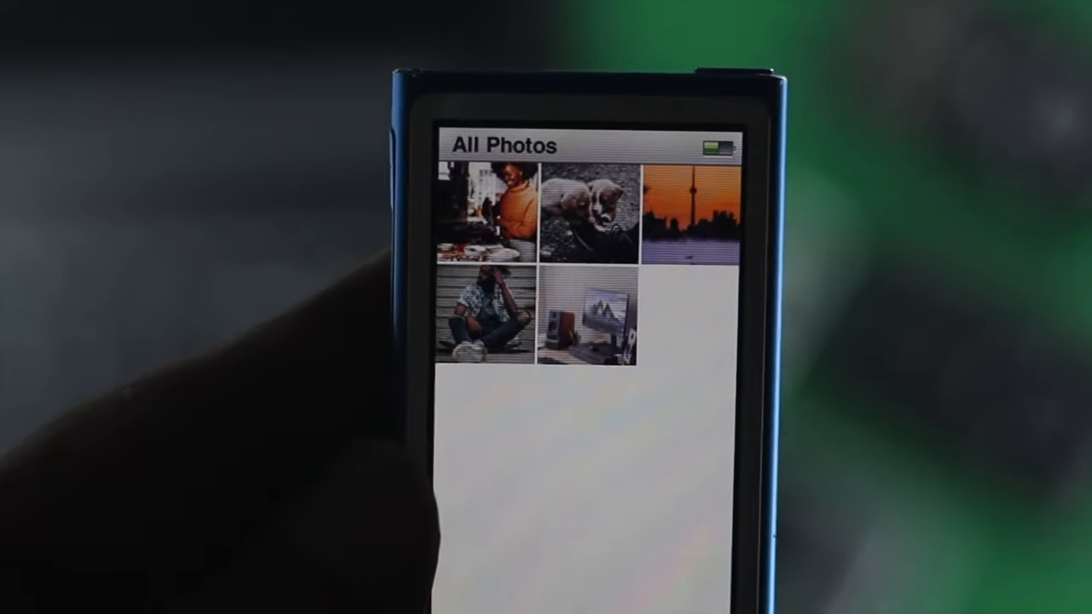
click(491, 213)
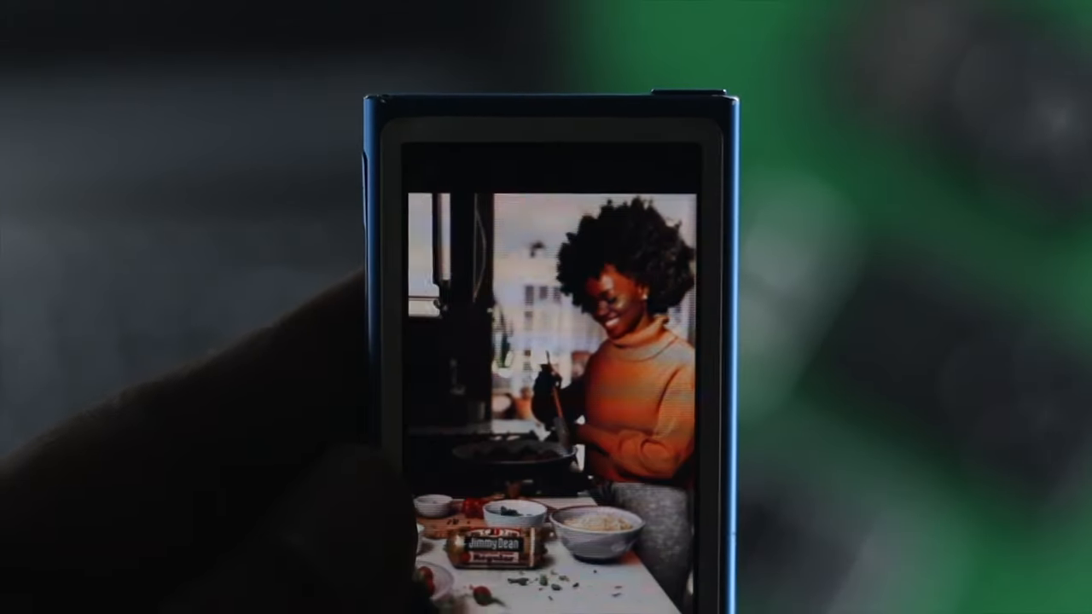